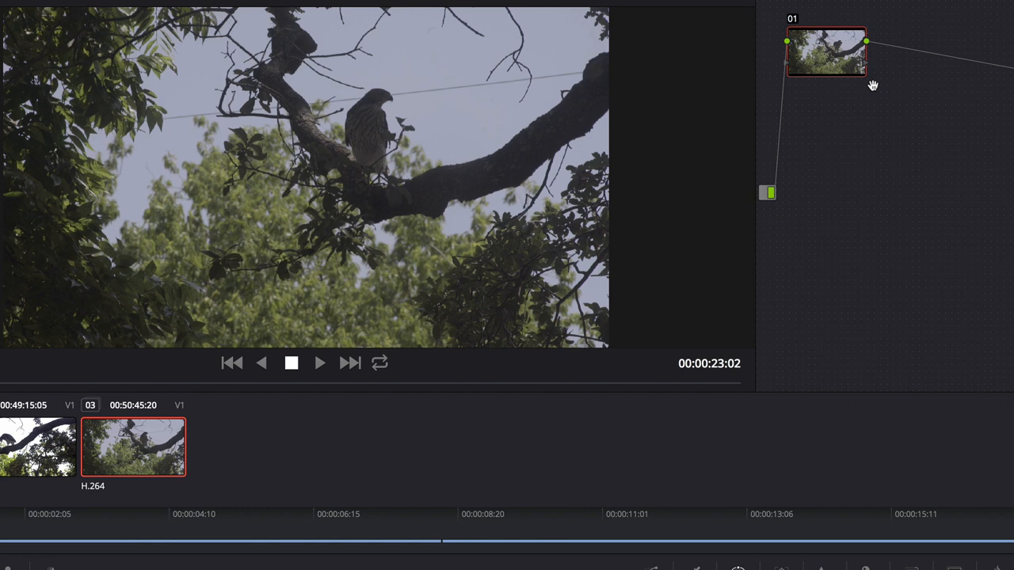
pyautogui.moveTo(963, 24)
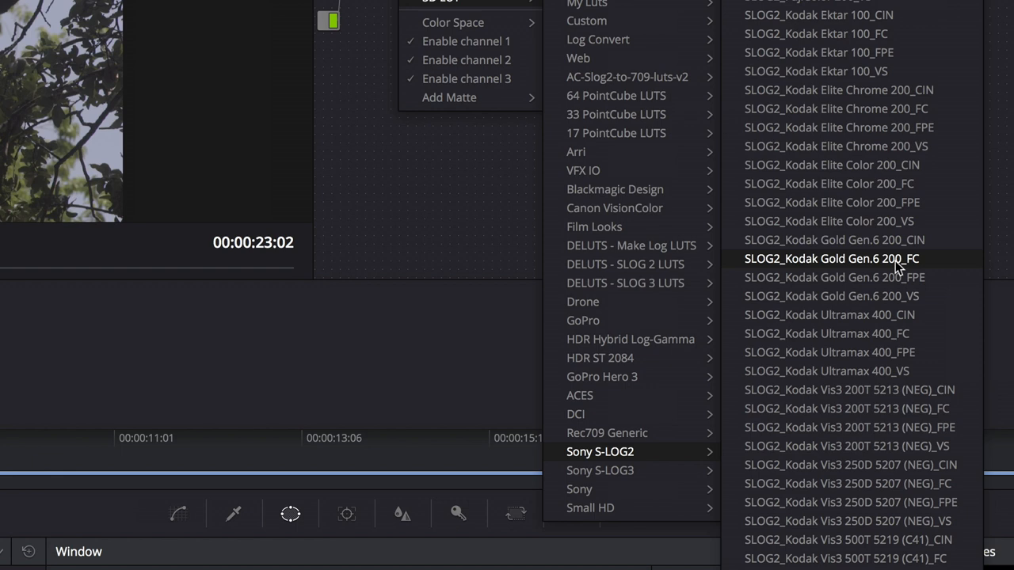
pyautogui.moveTo(900, 314)
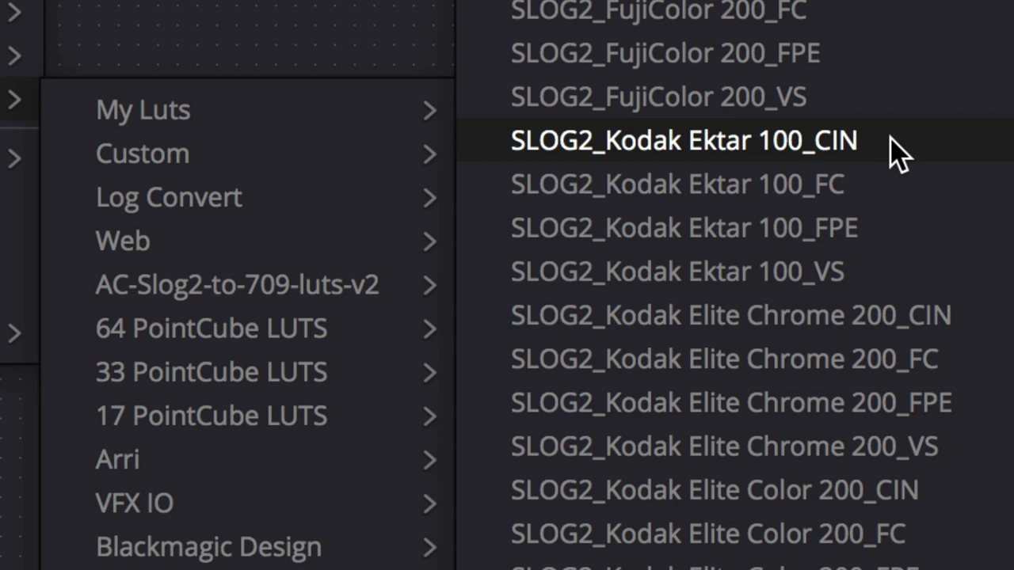
pyautogui.moveTo(903, 158)
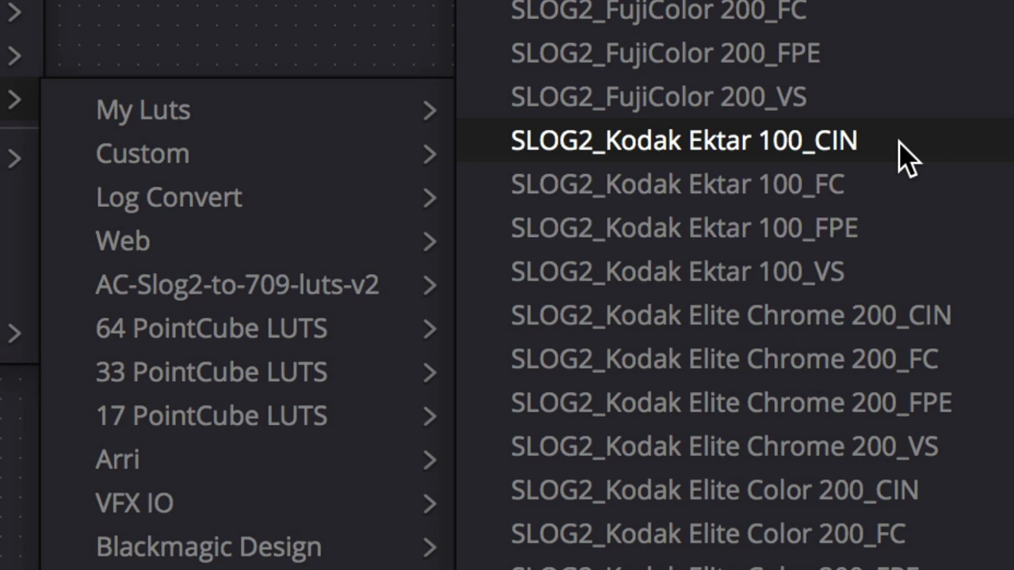
pyautogui.moveTo(900, 155)
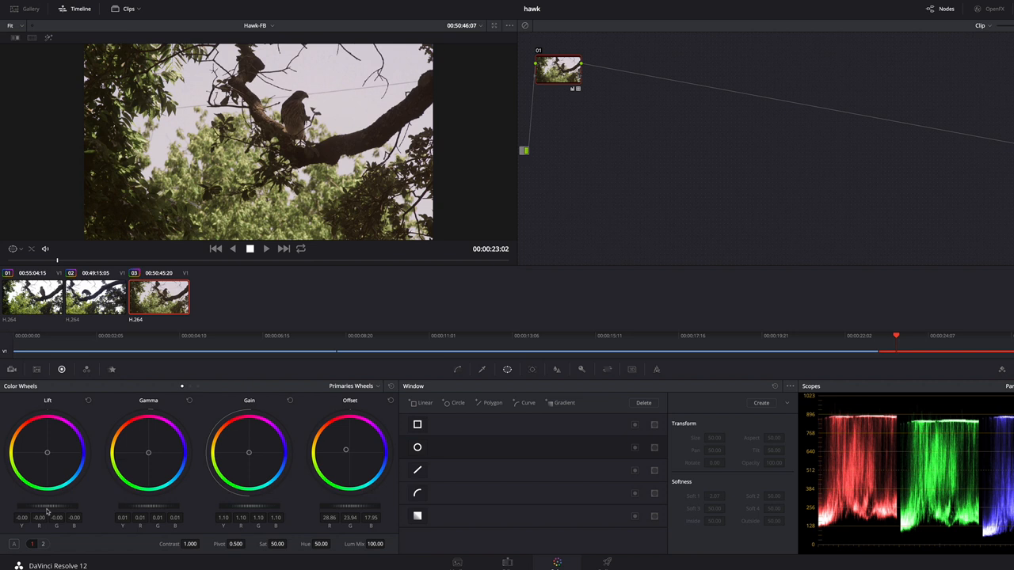
pyautogui.moveTo(309, 307)
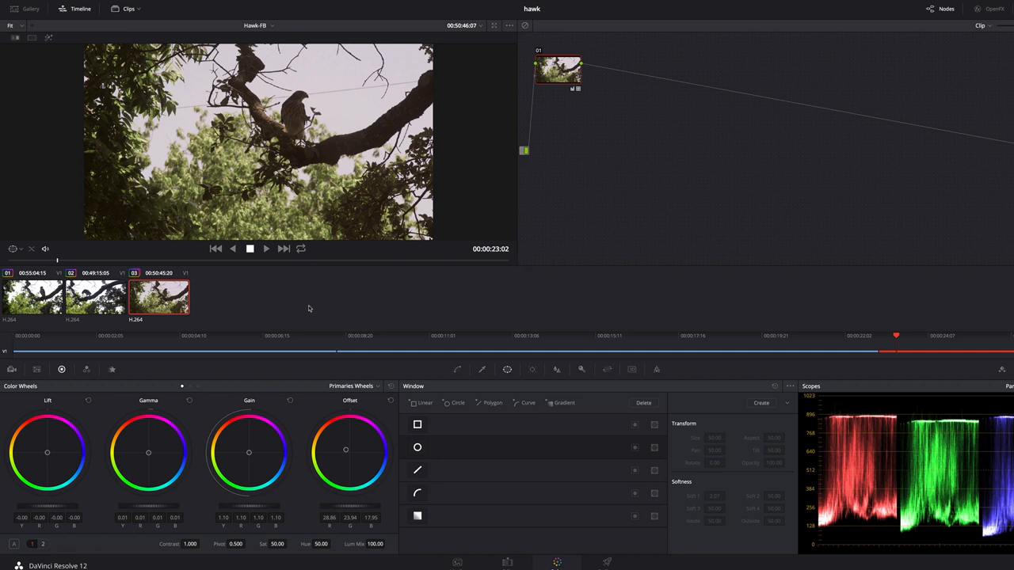
pyautogui.moveTo(441, 316)
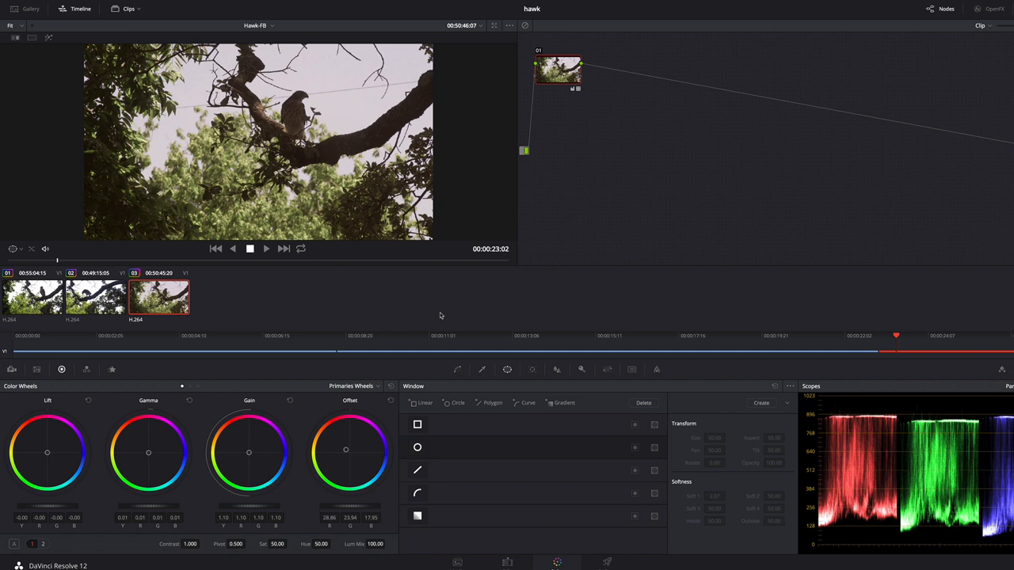
# - Bring up the context menu in the viewer area for further grade options
pyautogui.rightClick(558, 69)
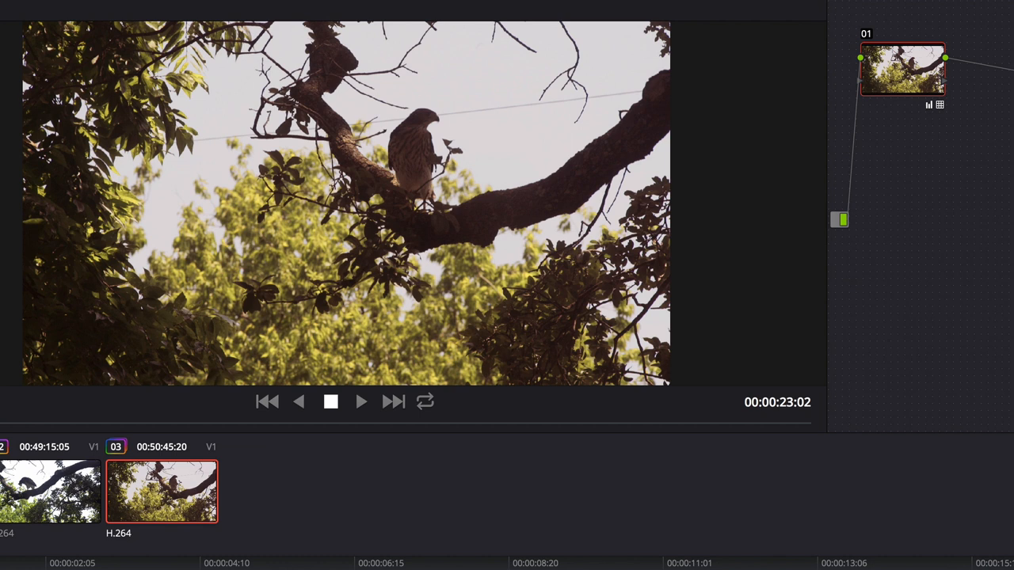
pyautogui.moveTo(535, 341)
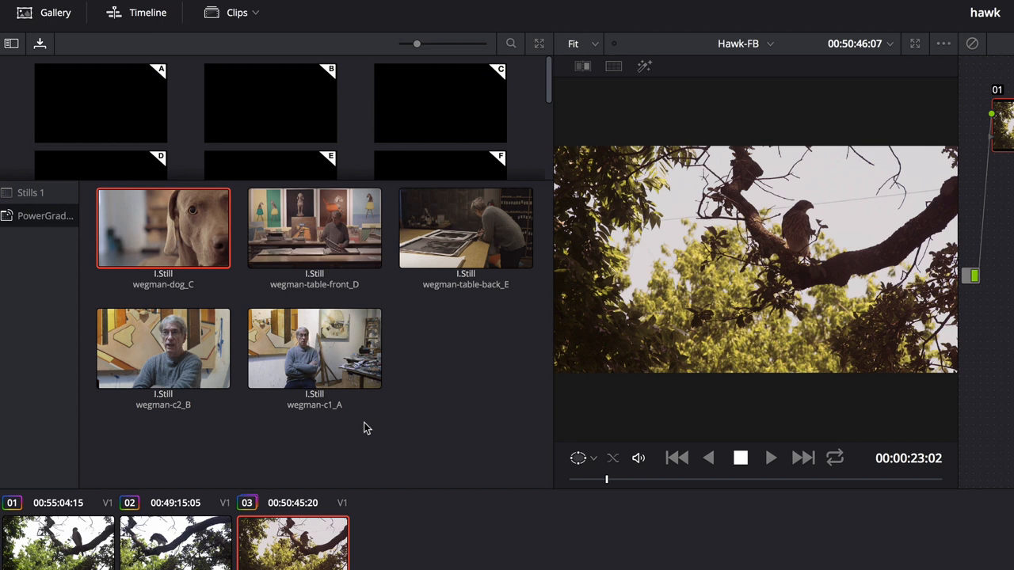
pyautogui.moveTo(529, 355)
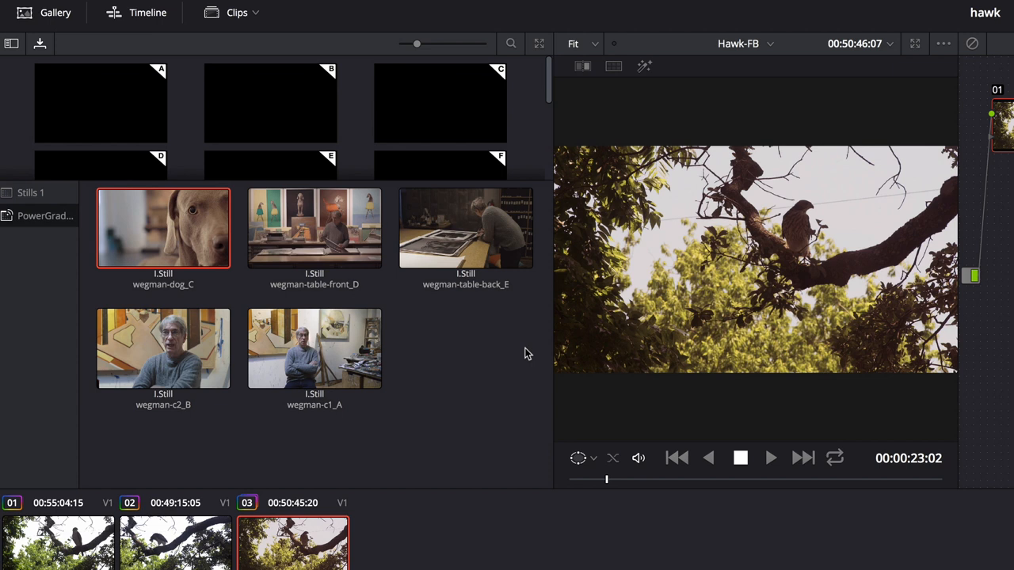